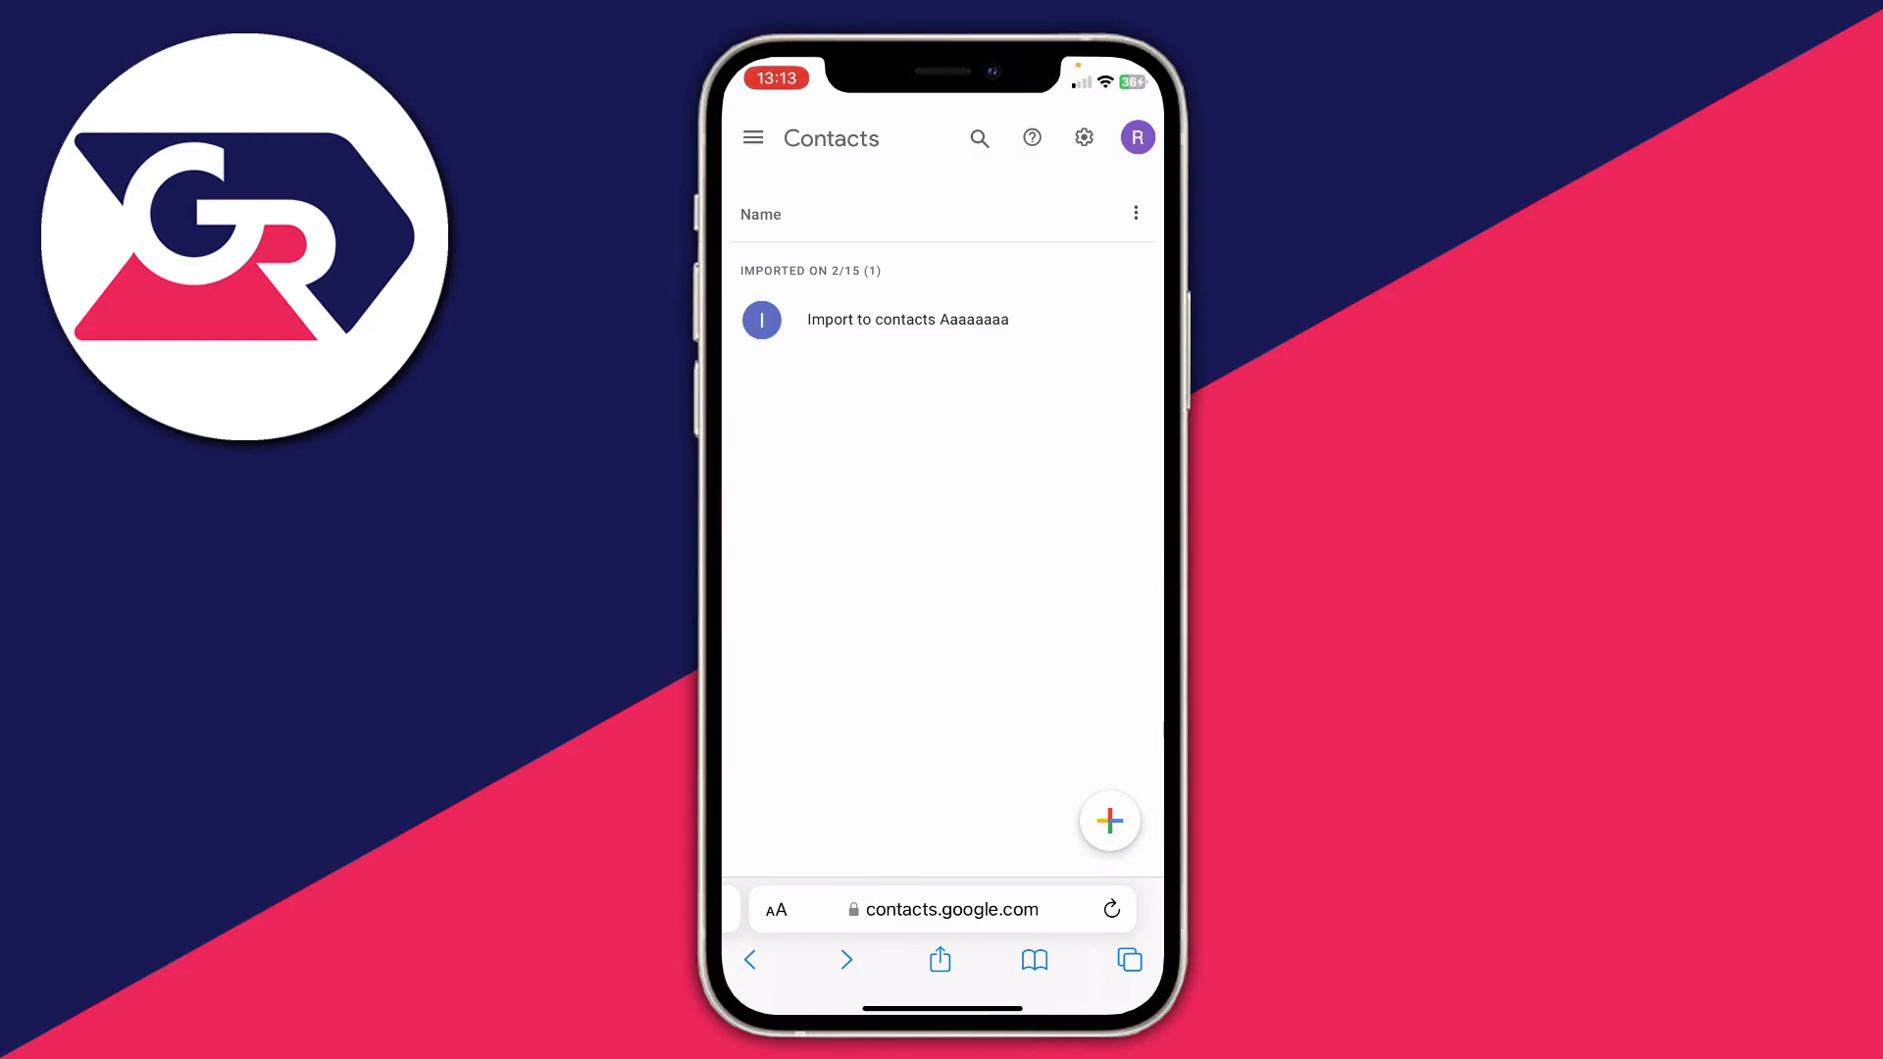
Check the signed-in Google account in Contacts, then open Mail in iPhone Settings.
click(1135, 138)
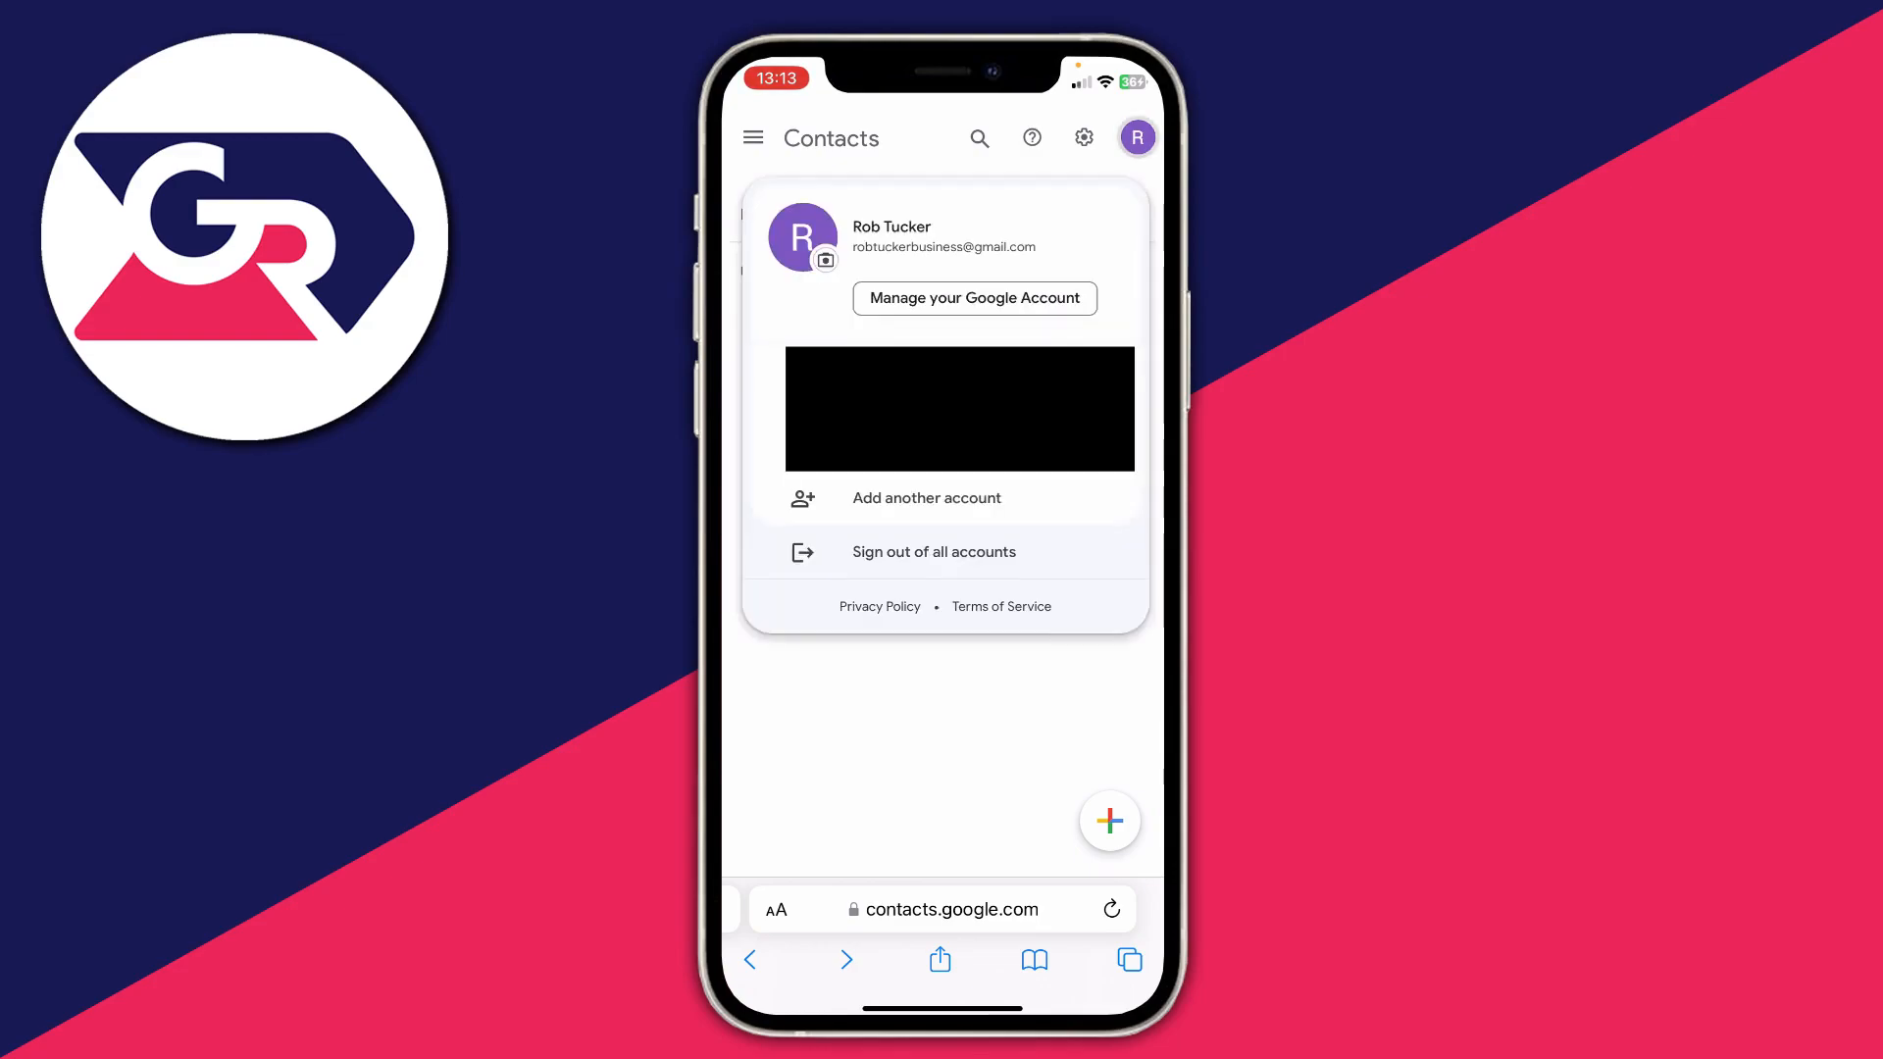
click(1135, 138)
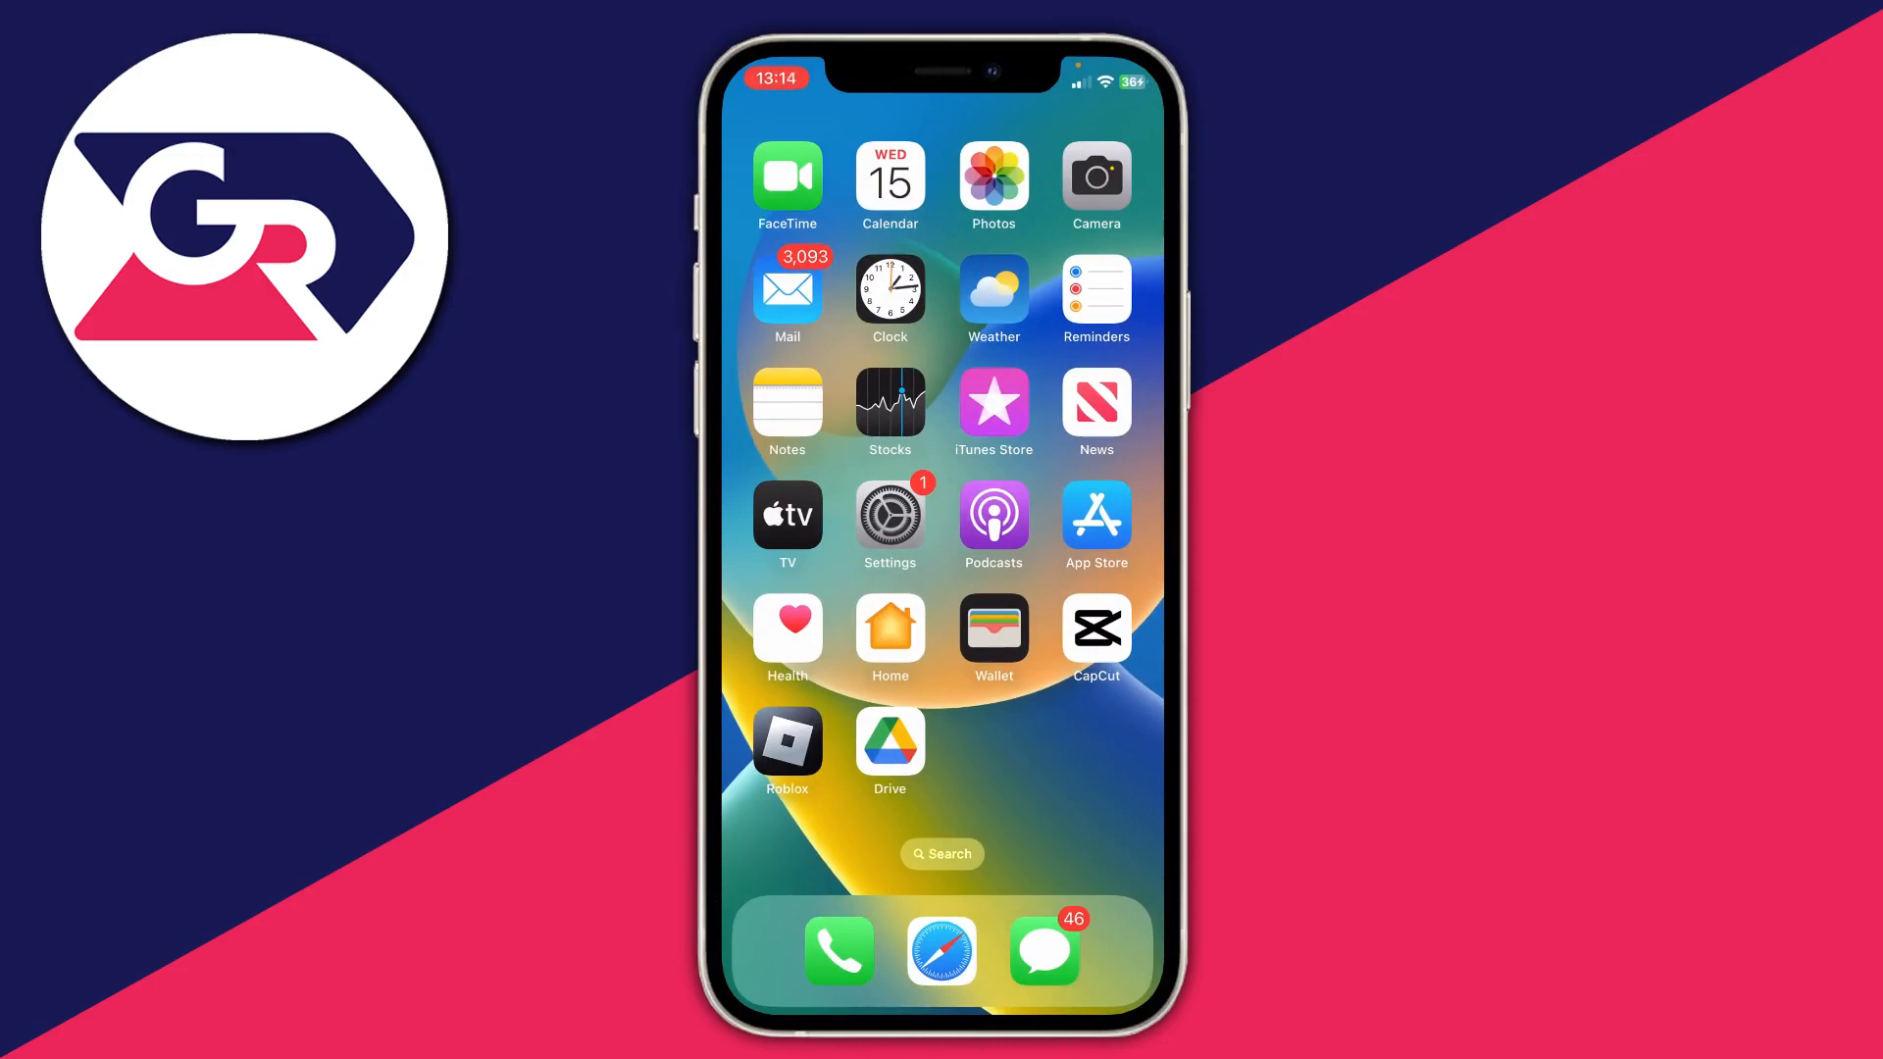
click(888, 519)
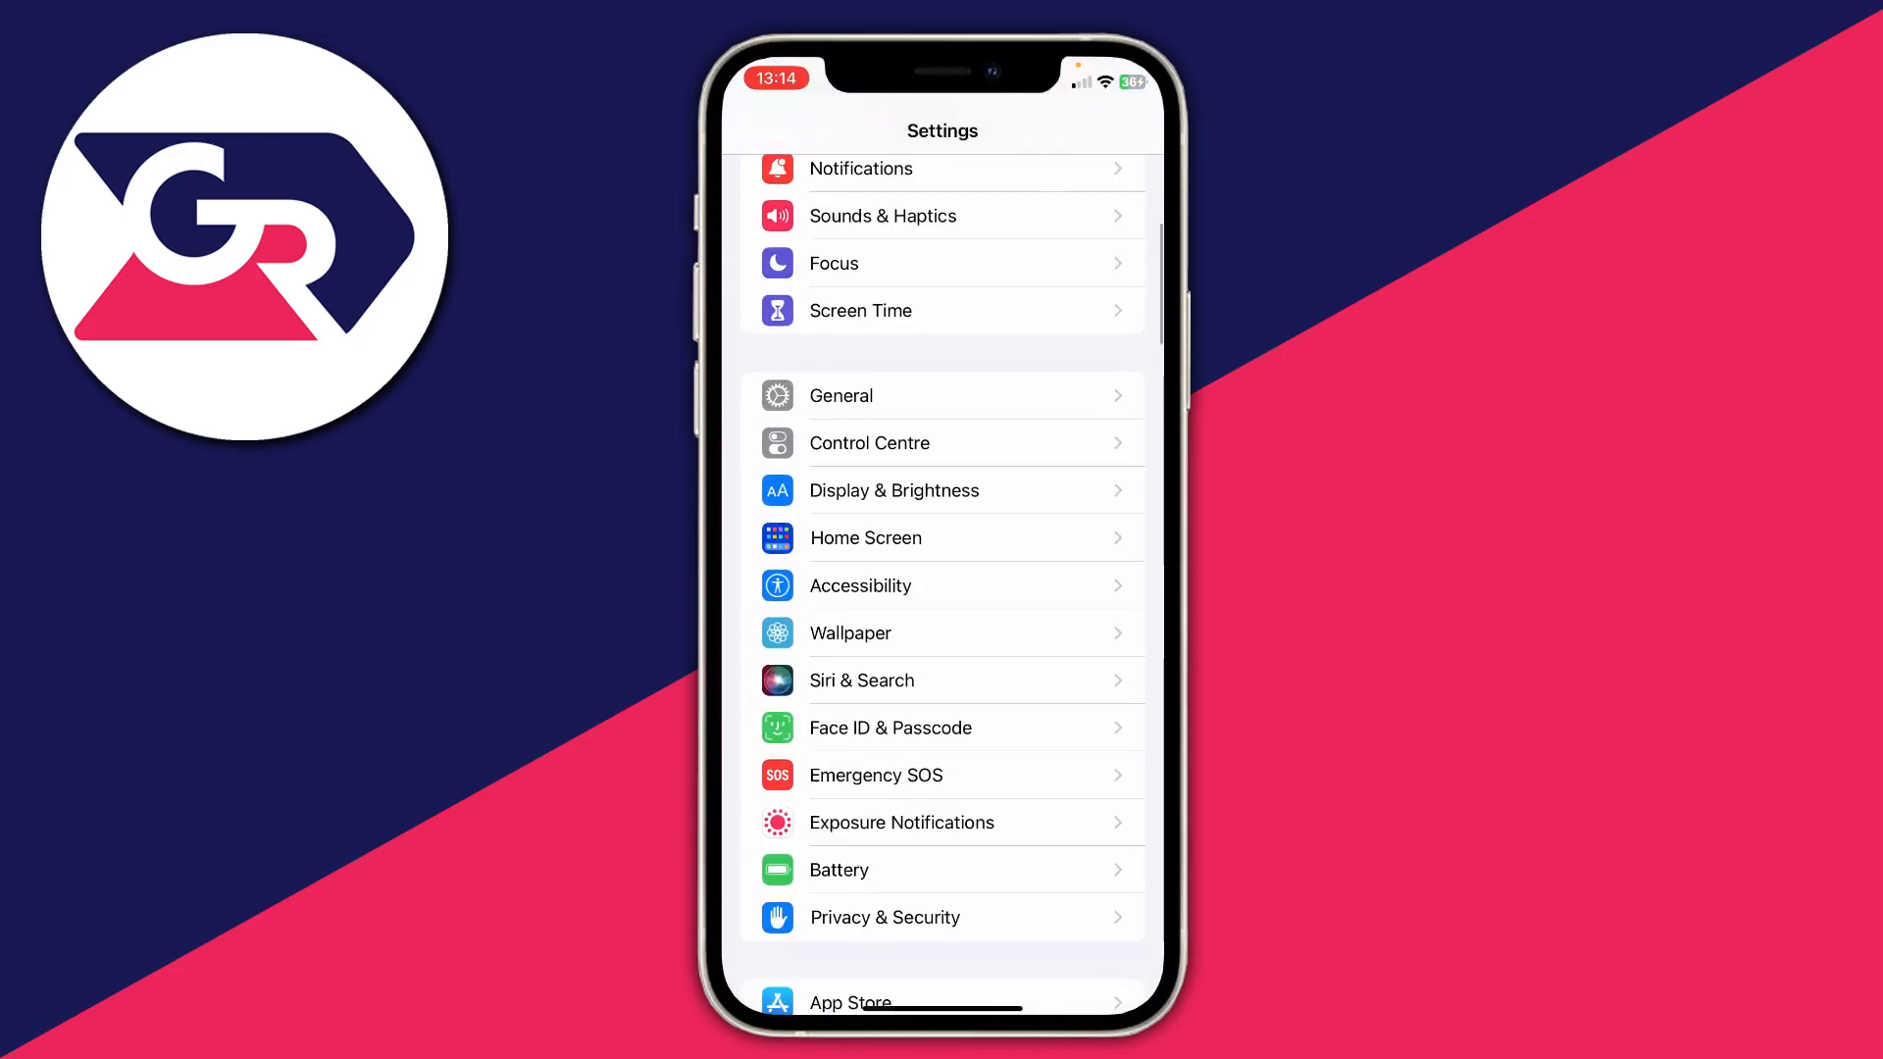
scroll(down, 3)
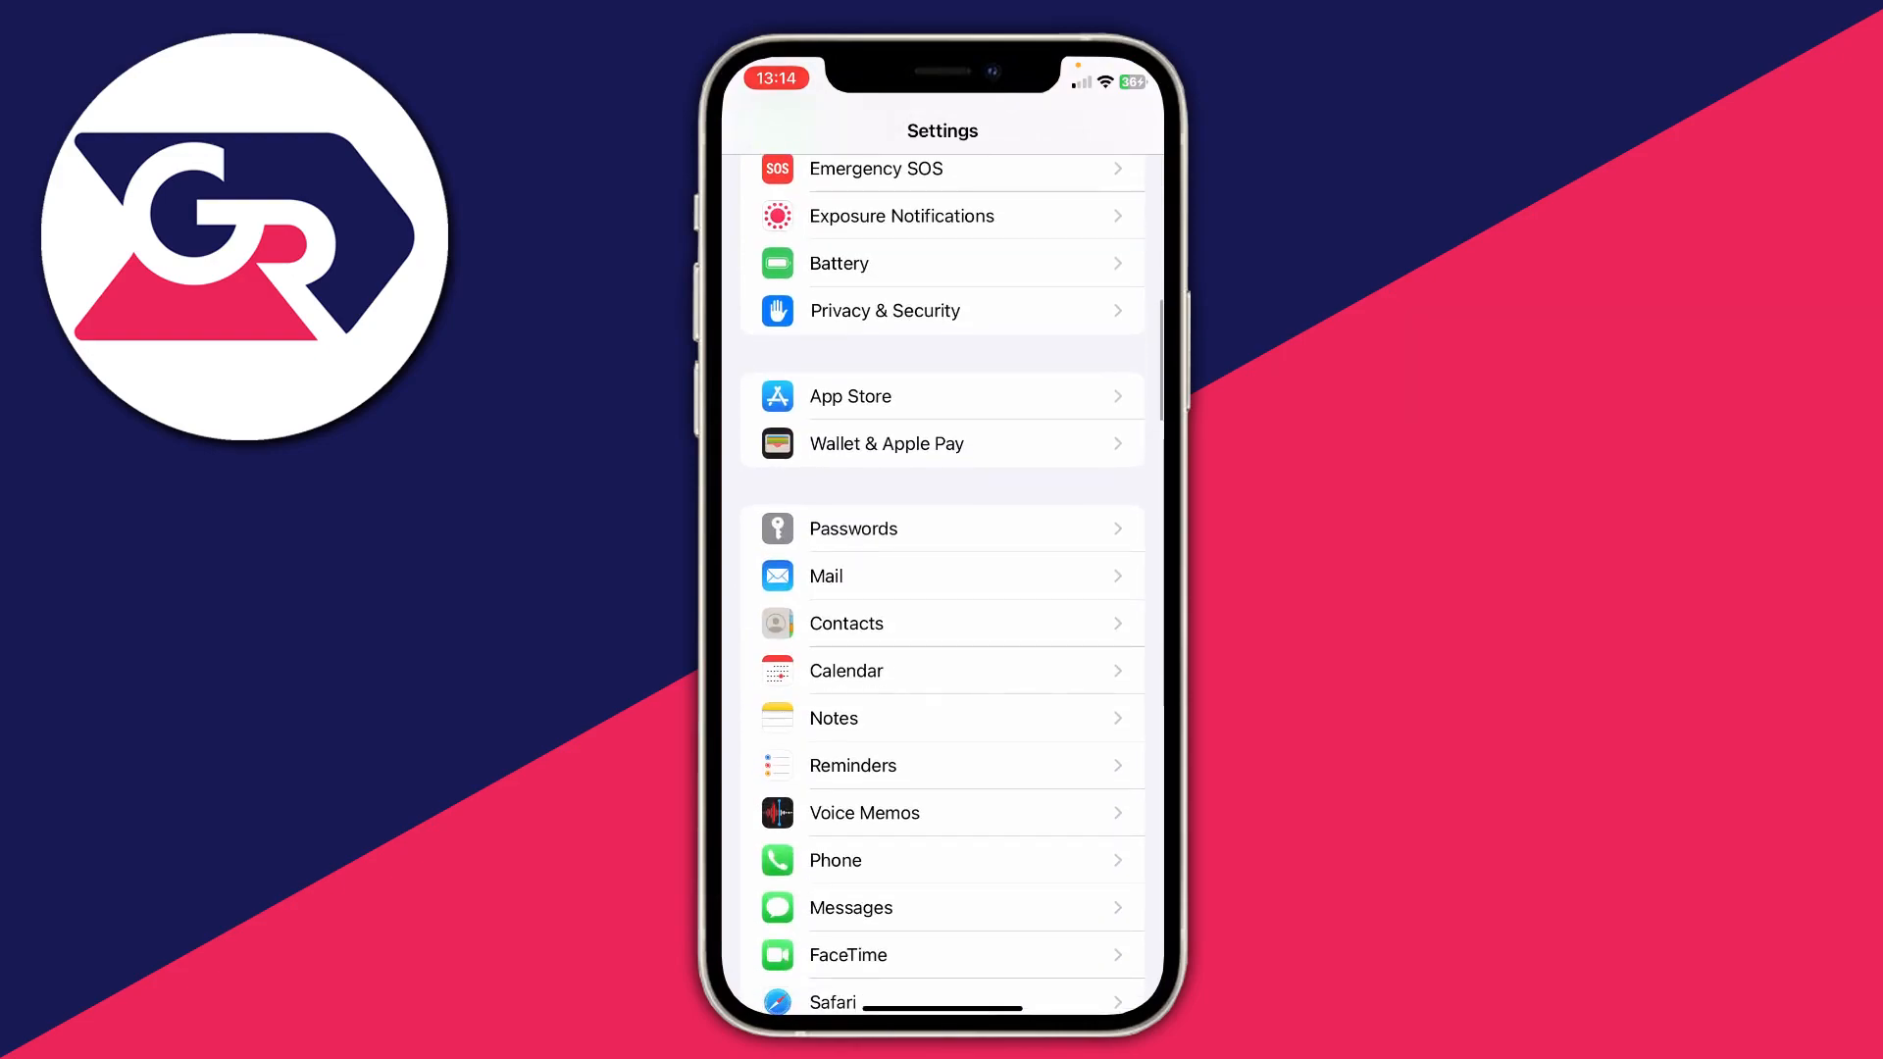
click(826, 576)
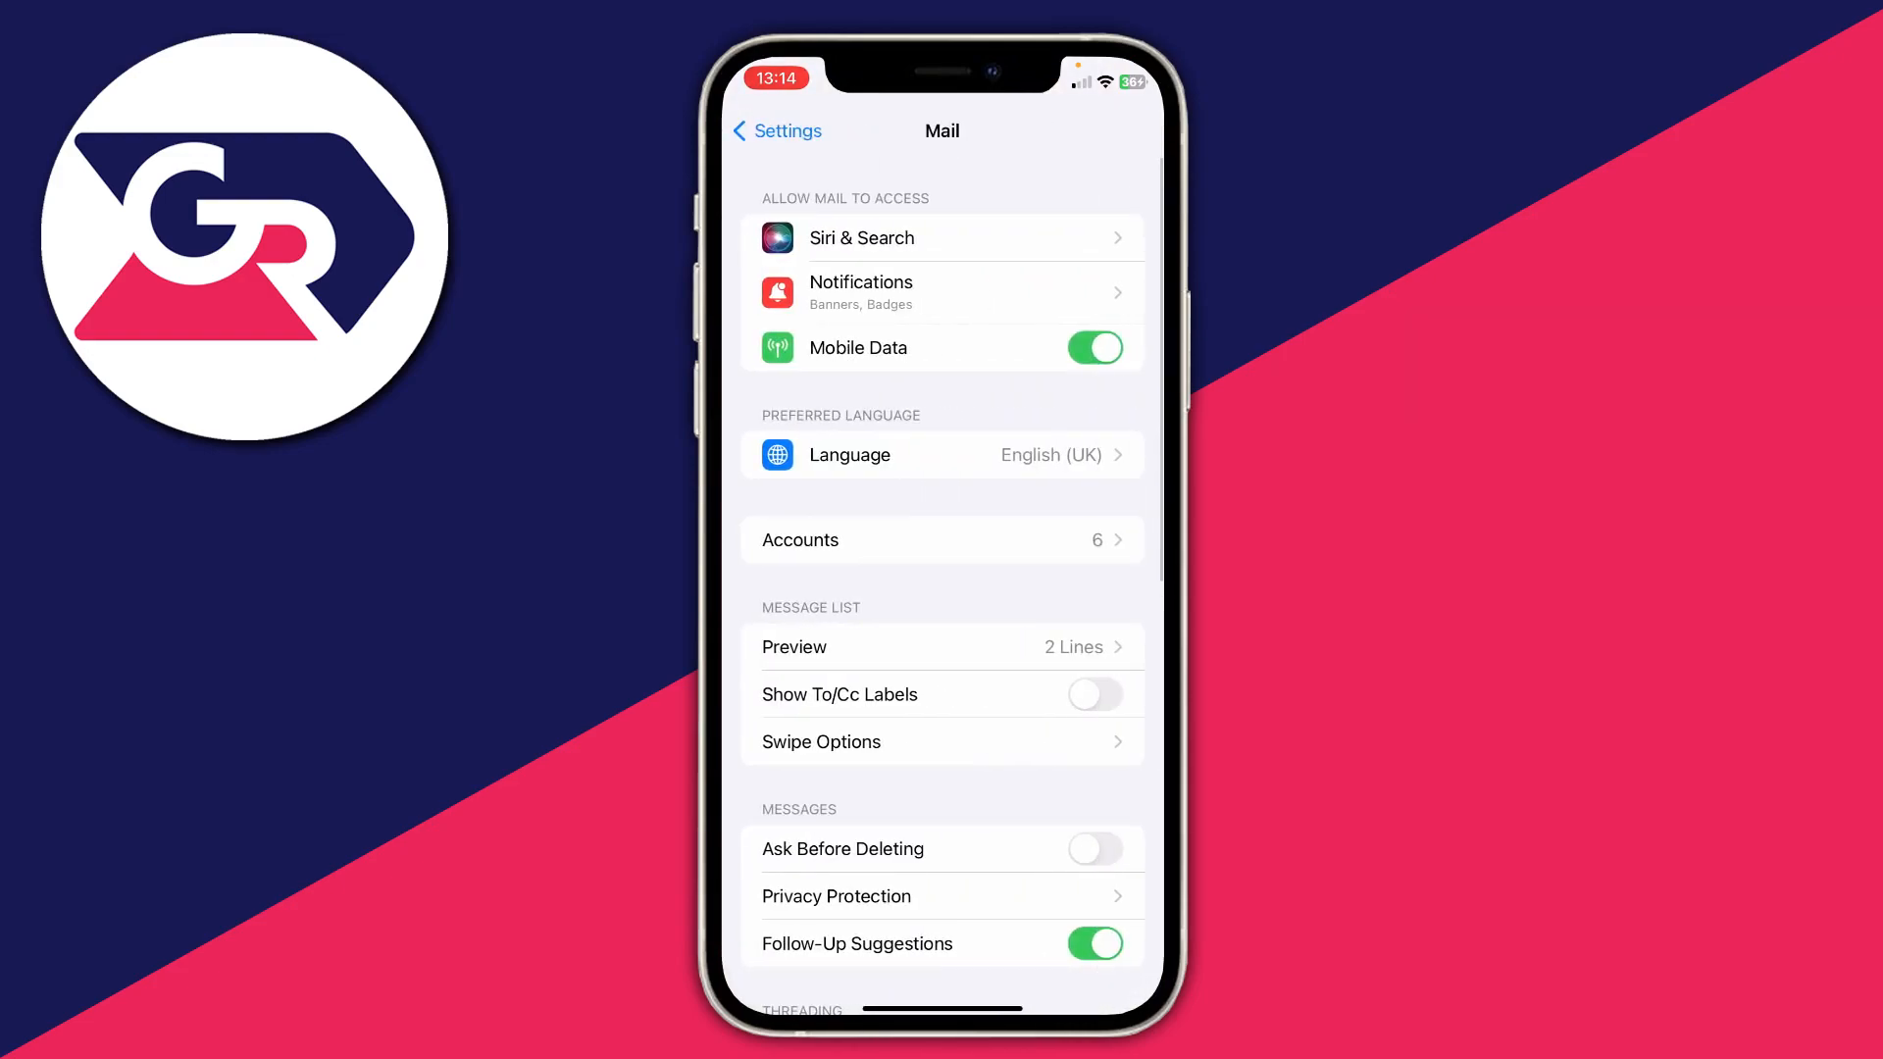
Show the Mail Accounts list, glancing at Add Account before returning.
click(942, 540)
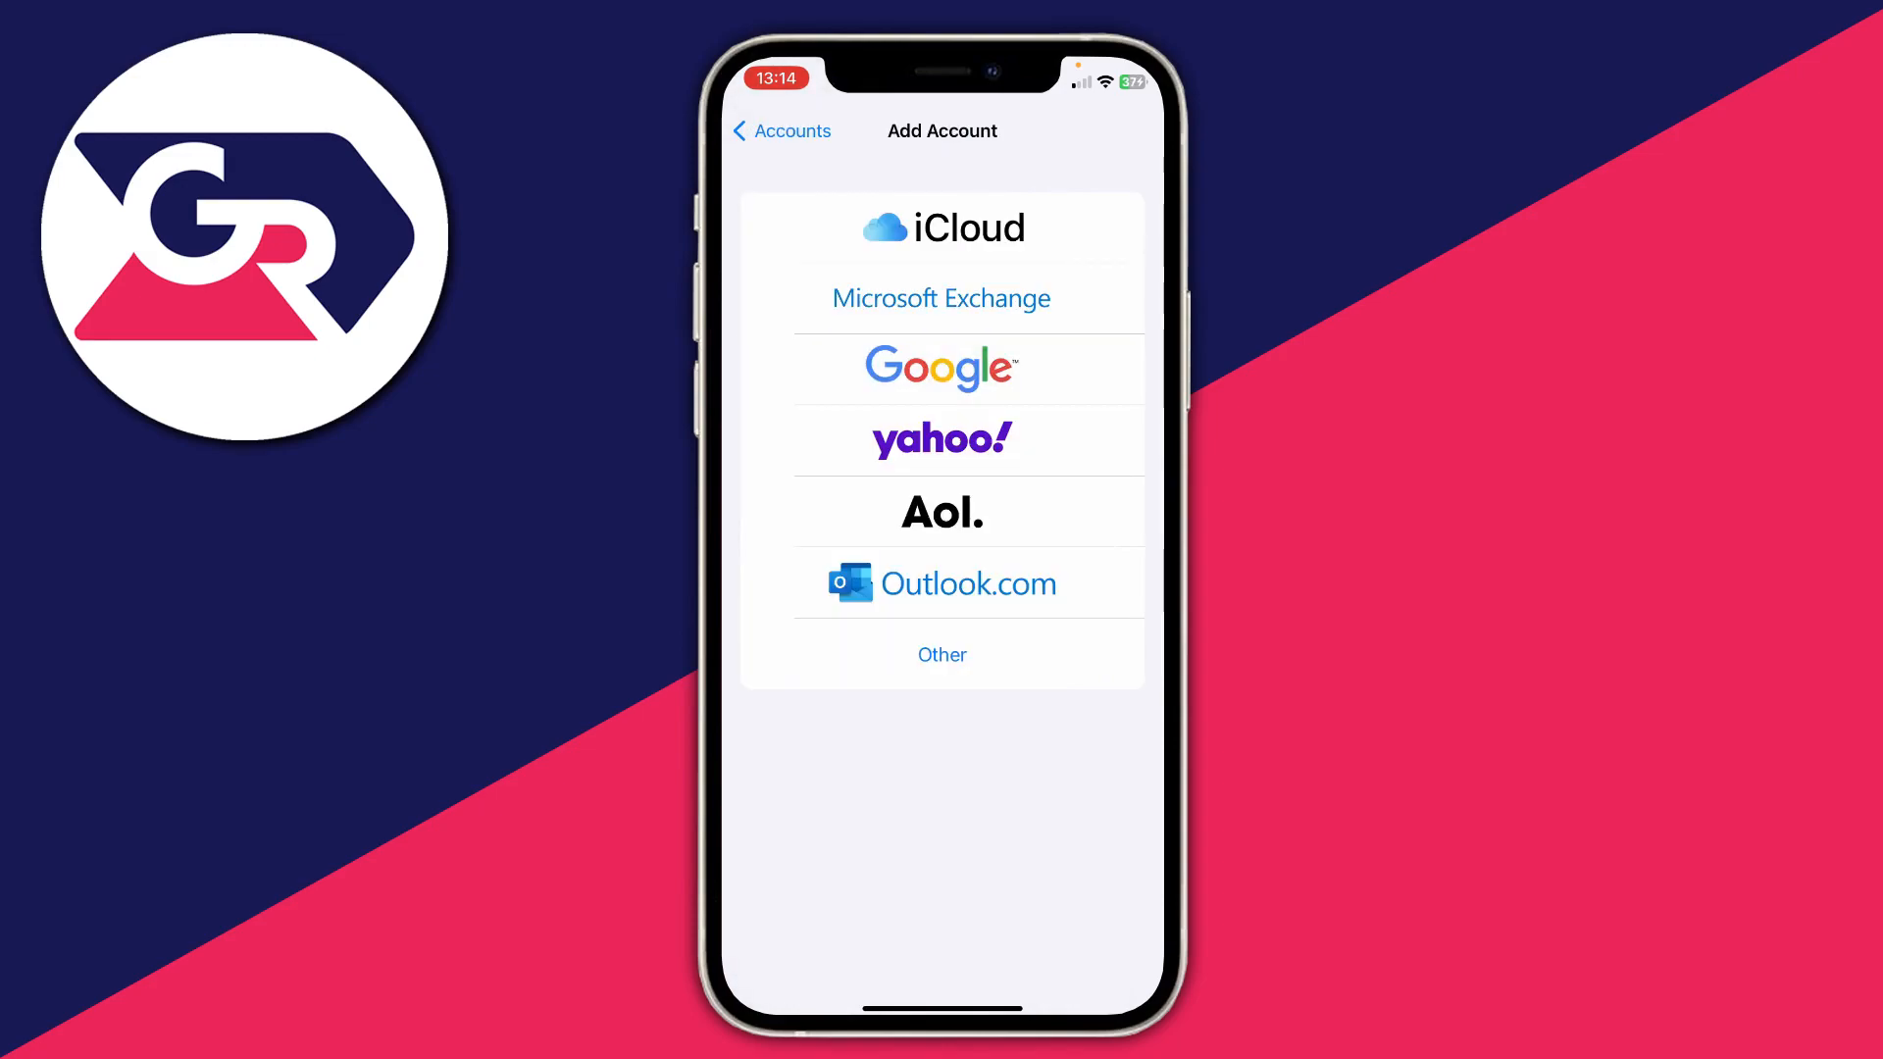
click(781, 131)
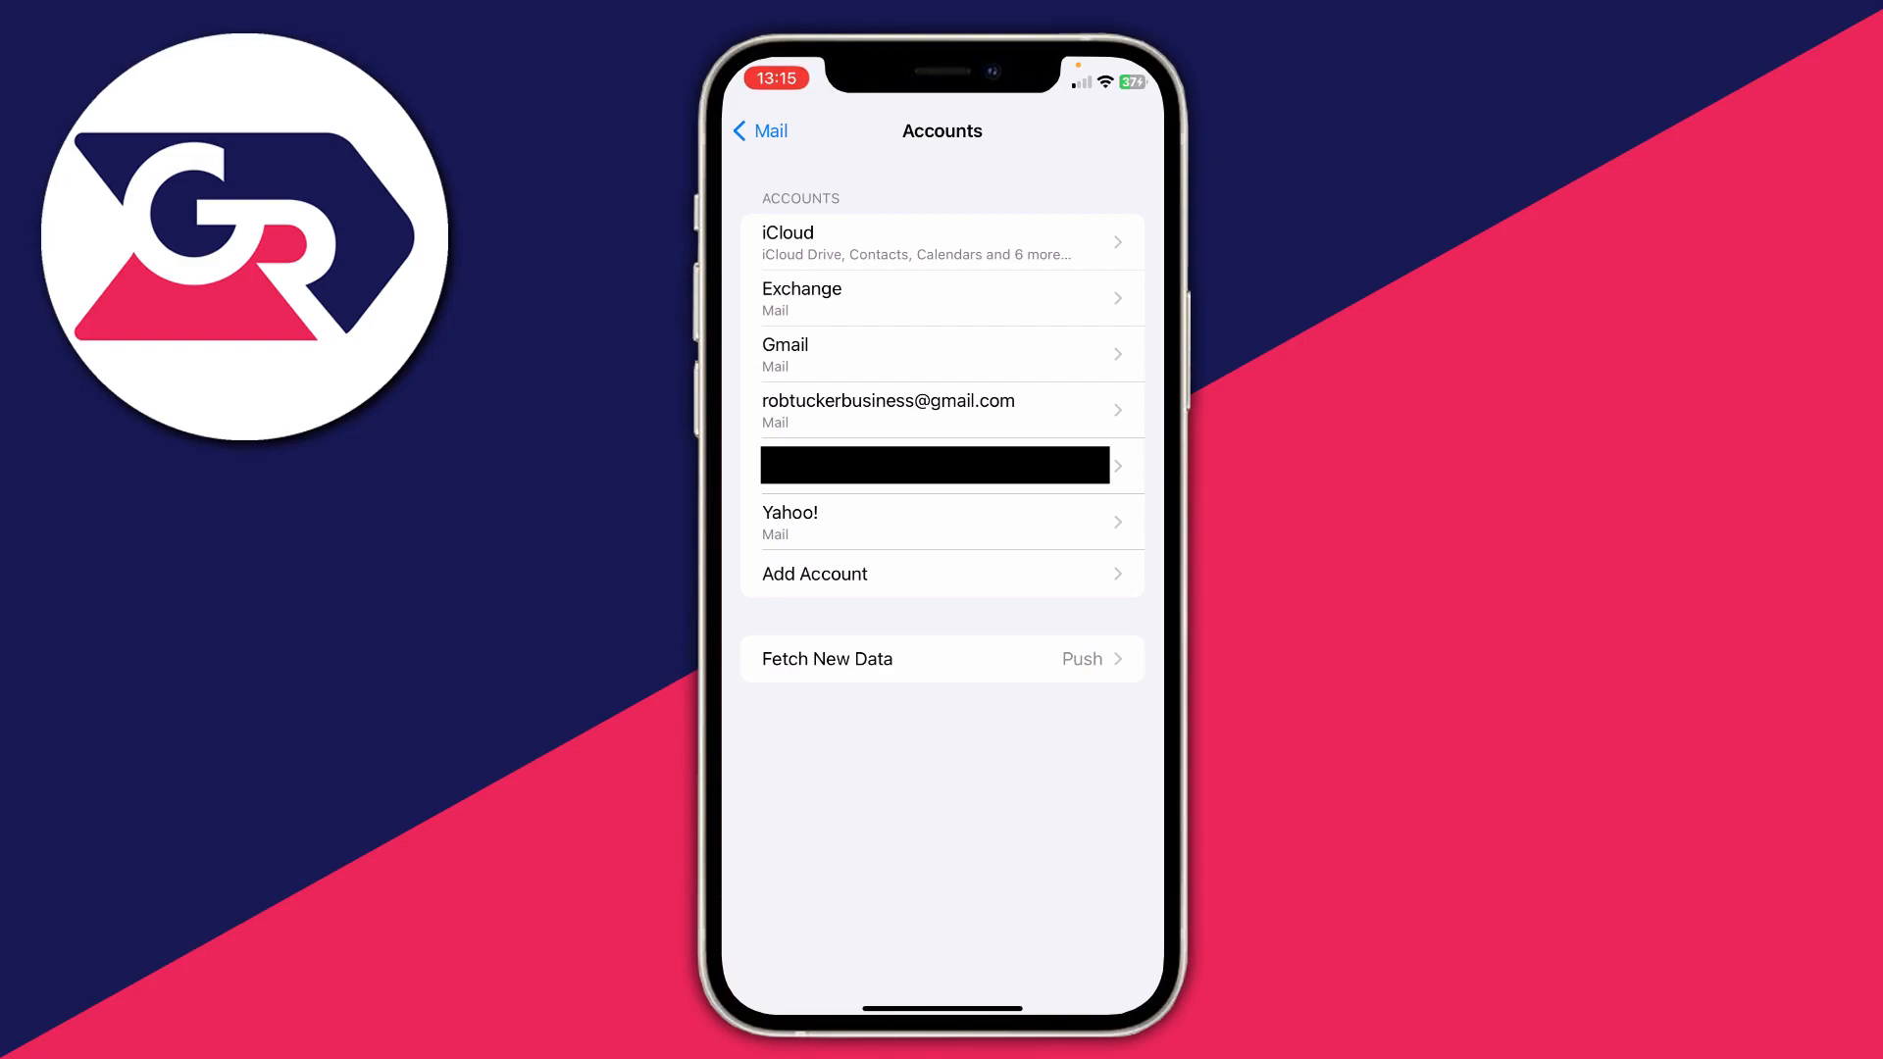
Open the Gmail business account and switch its Contacts toggle on.
click(941, 408)
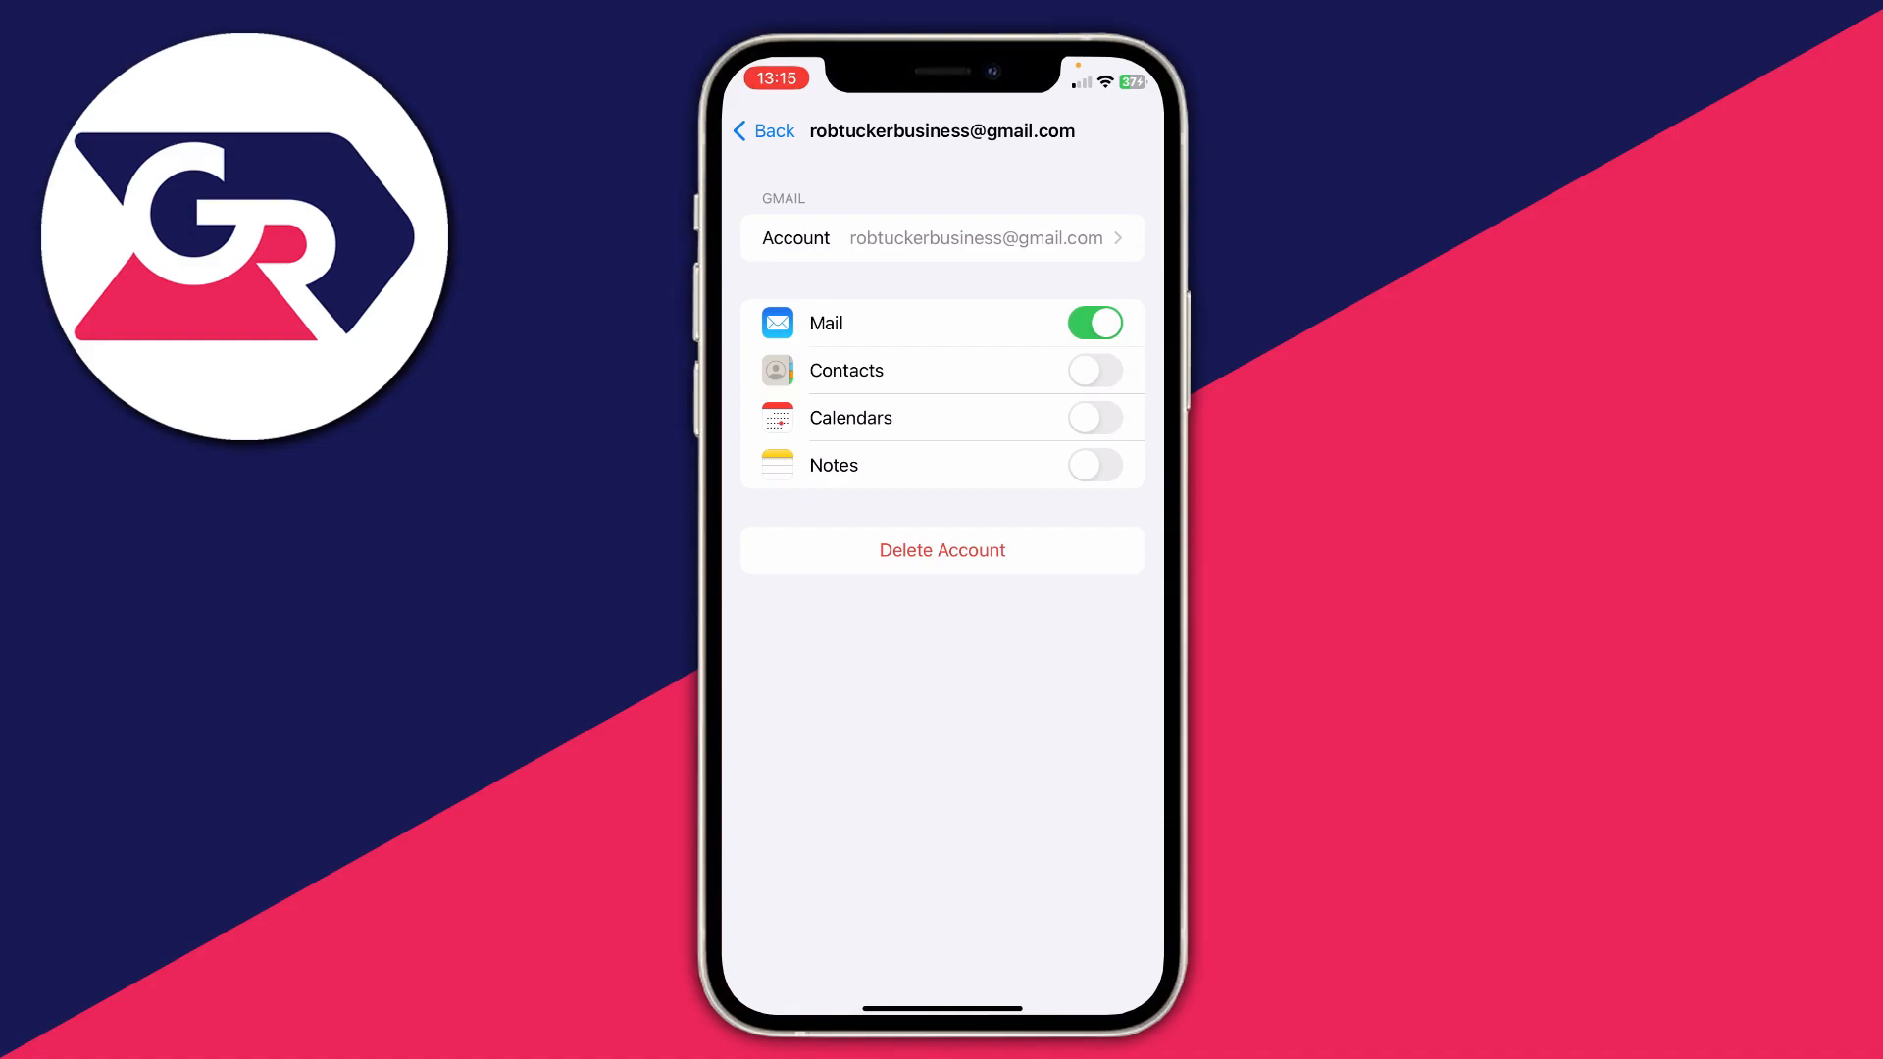
click(1094, 370)
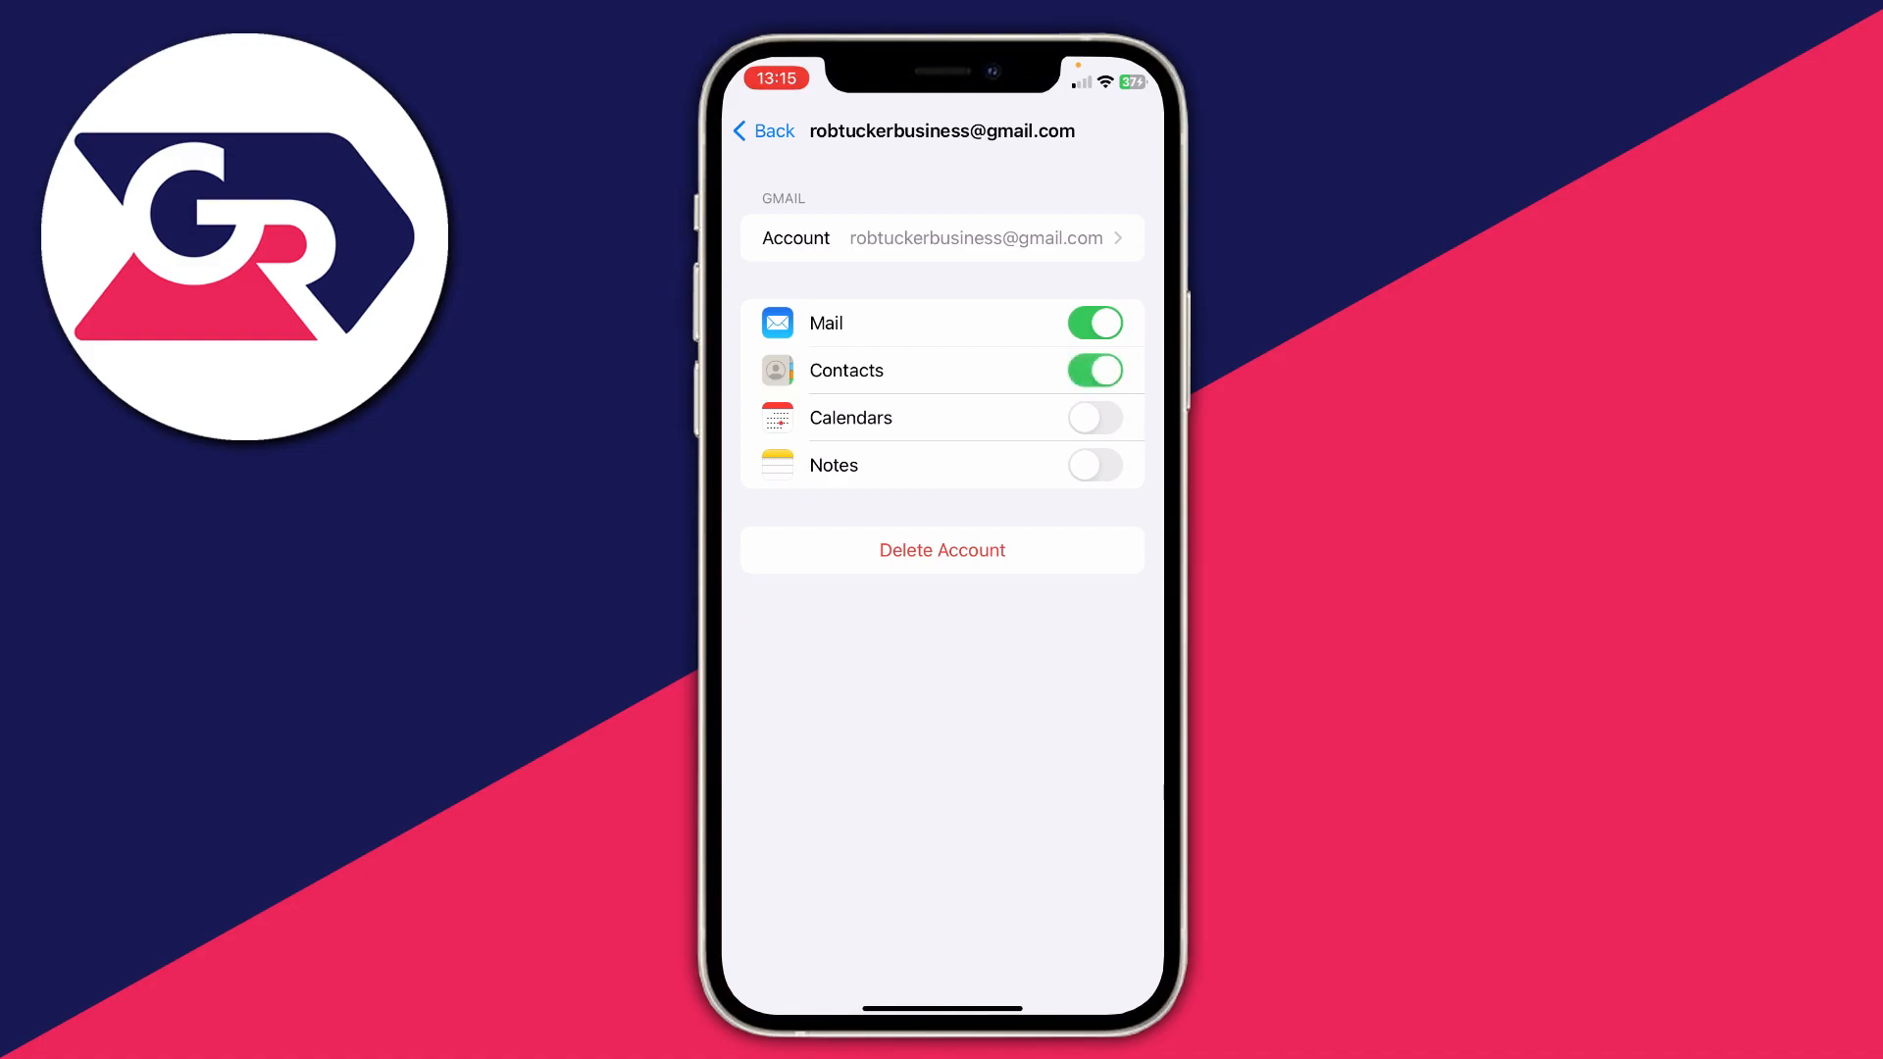